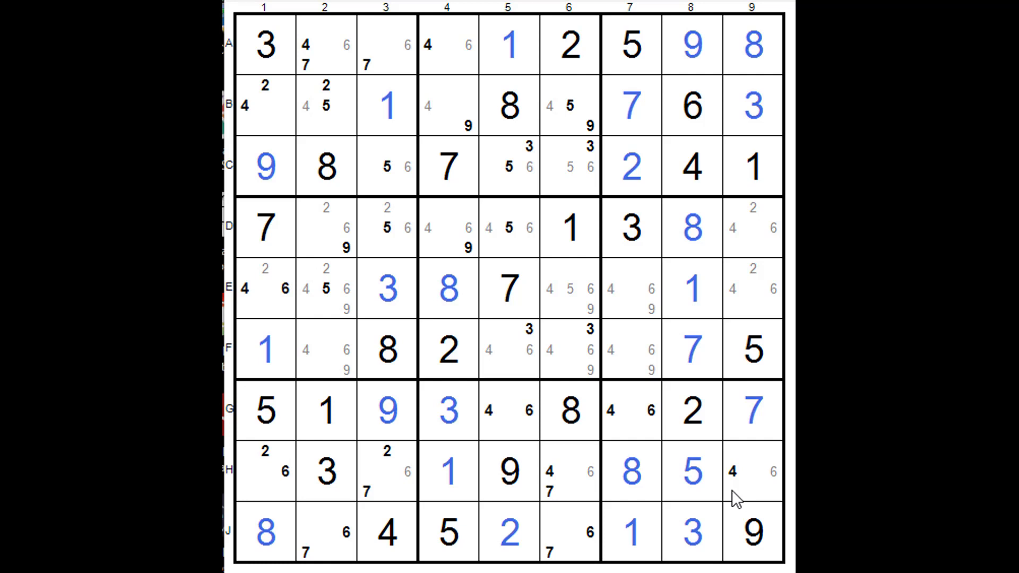
{"action": "mouse_move", "coordinate": [471, 419]}
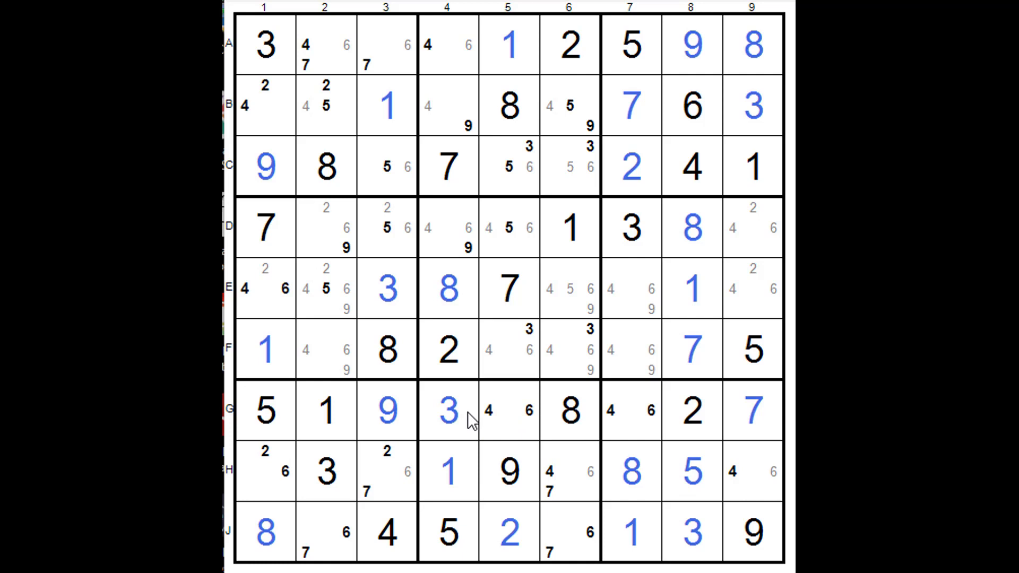
Step: Draw crossing links between the 5 candidates in C3, C5, D3 and D5
{"action": "left_click", "coordinate": [387, 167]}
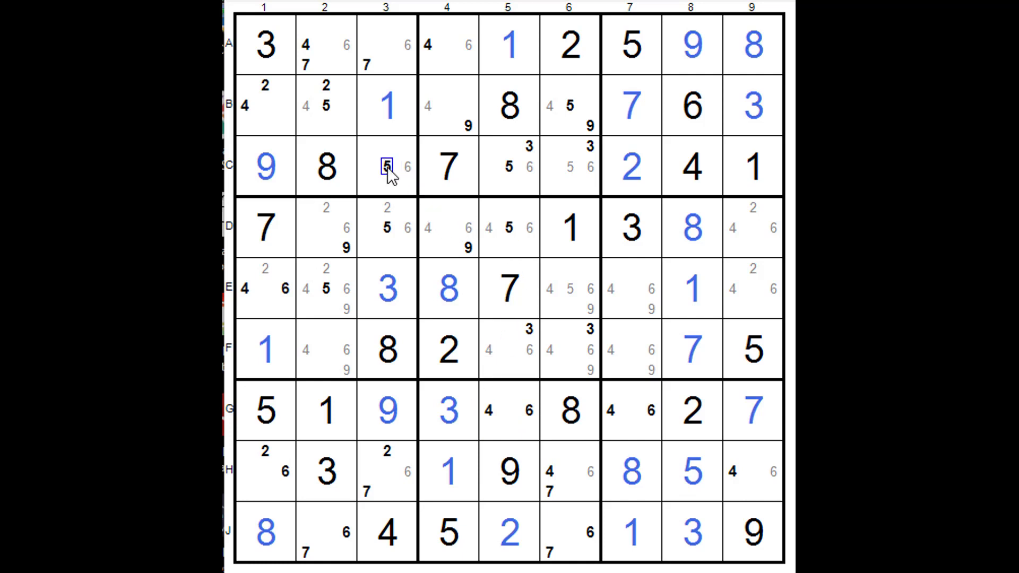
{"action": "left_click", "coordinate": [387, 228]}
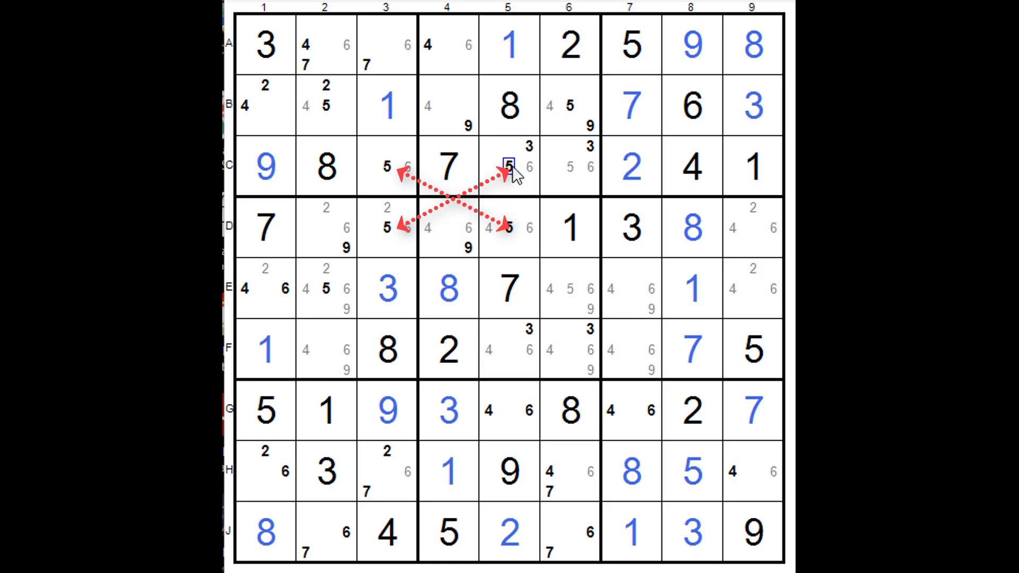
{"action": "left_click", "coordinate": [387, 166]}
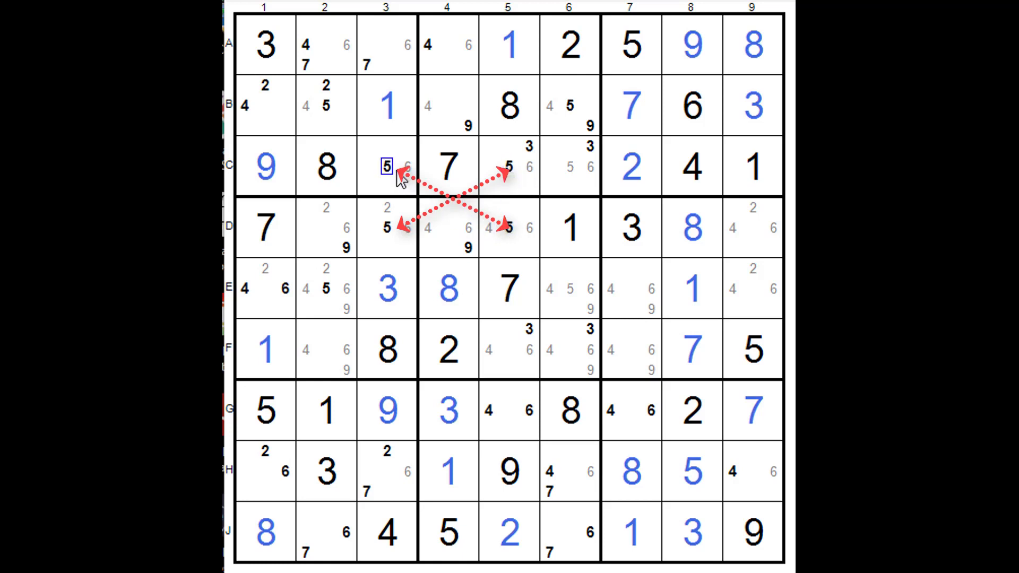
{"action": "left_click", "coordinate": [508, 229]}
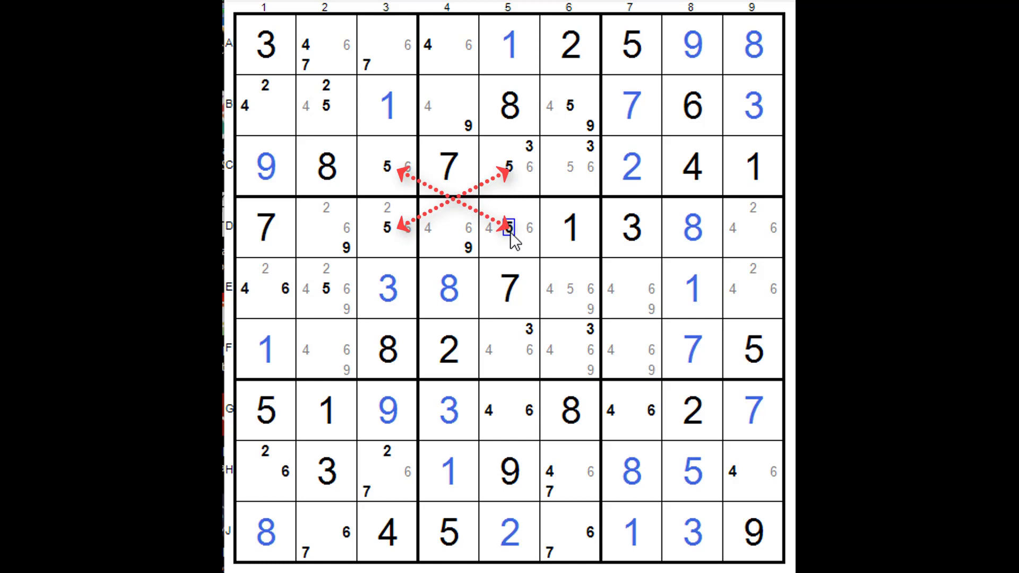
{"action": "mouse_move", "coordinate": [510, 240]}
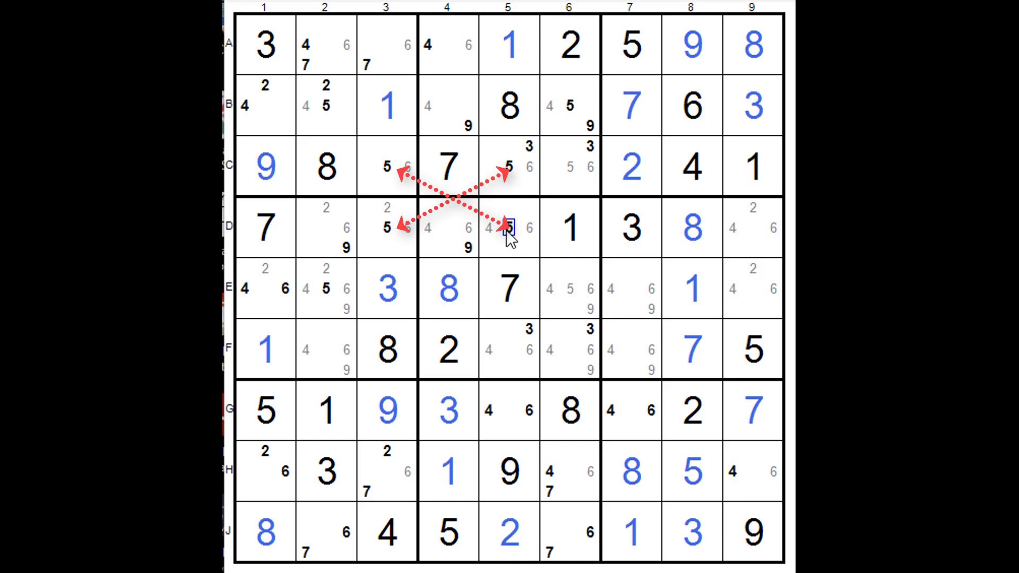
{"action": "mouse_move", "coordinate": [569, 166]}
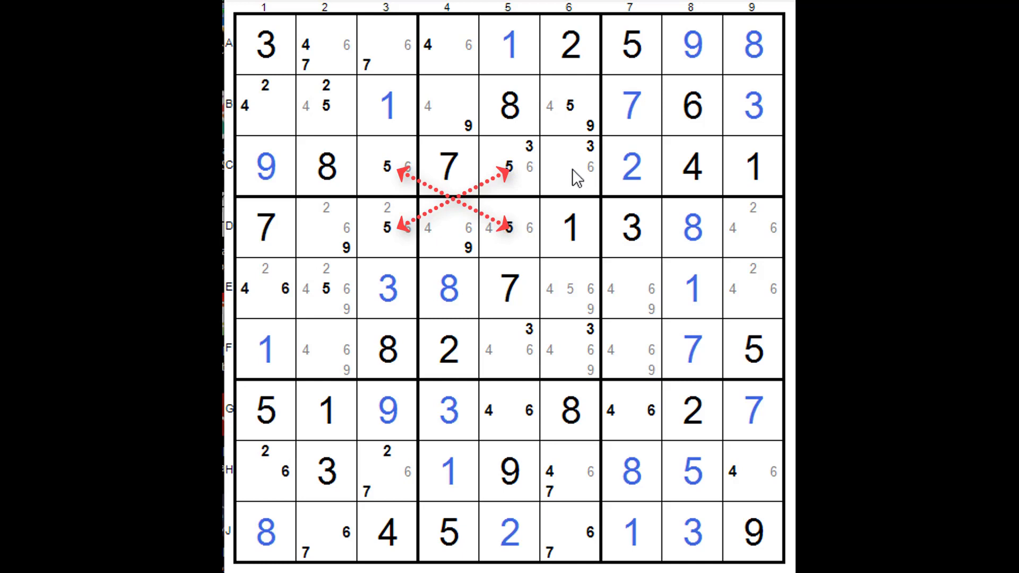
Step: Remove candidate 5 from C6 and bold the 5 in E6
{"action": "left_click", "coordinate": [569, 125]}
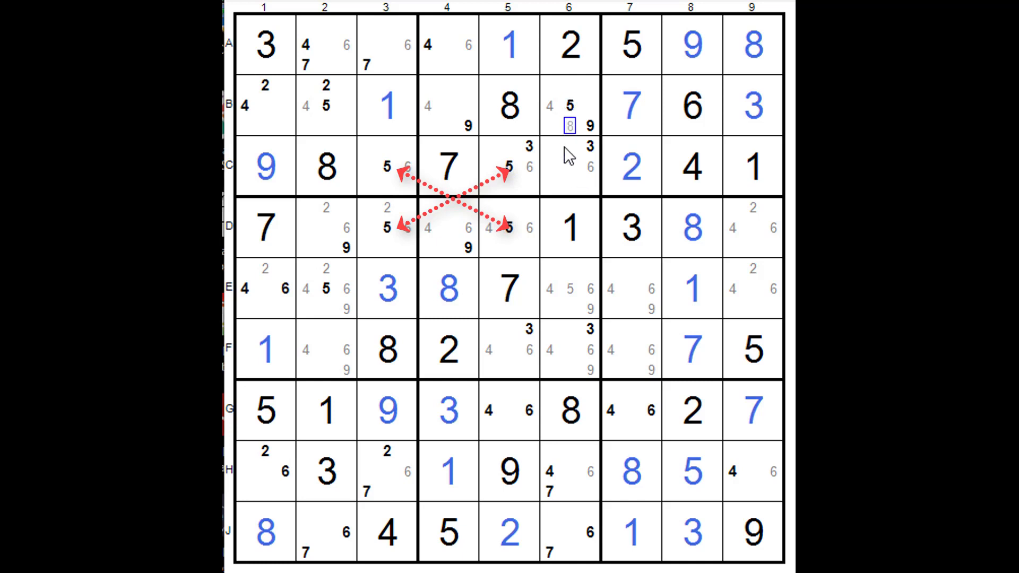
{"action": "left_click", "coordinate": [568, 188]}
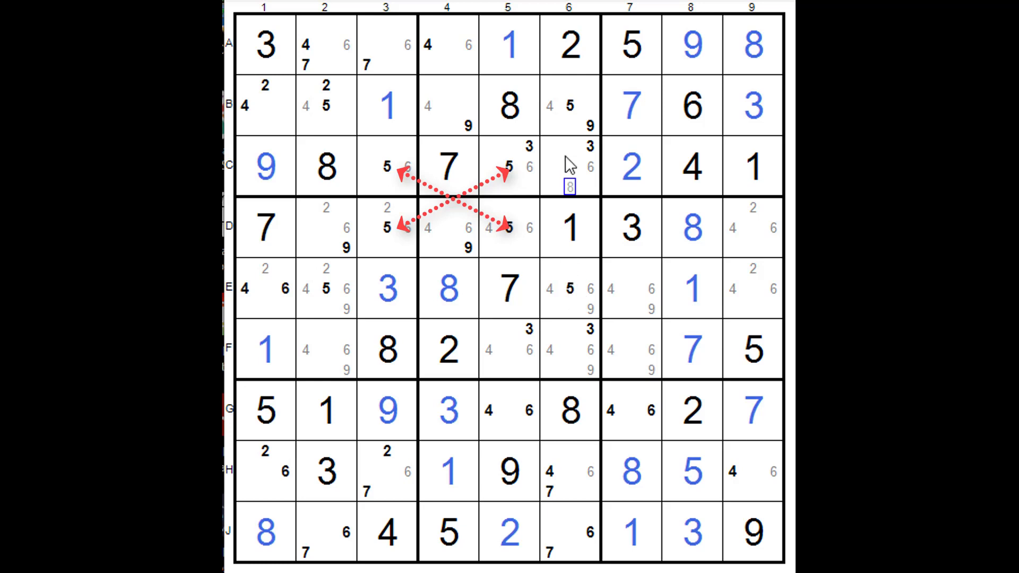
{"action": "left_click", "coordinate": [344, 106]}
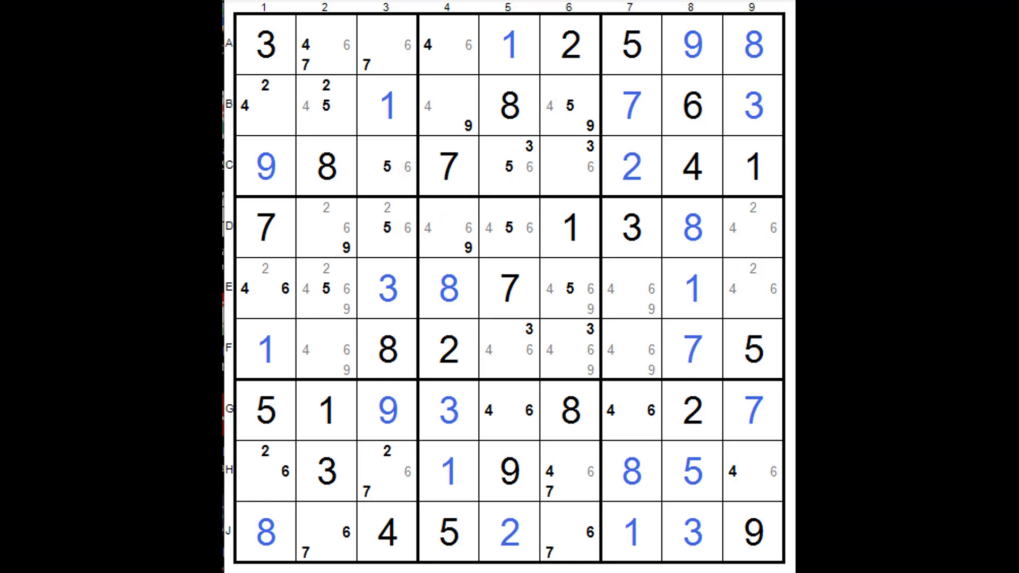
Step: Shade cells H6, H9, D6 and D9 yellow, clearing the X-wing links
{"action": "left_click", "coordinate": [549, 471]}
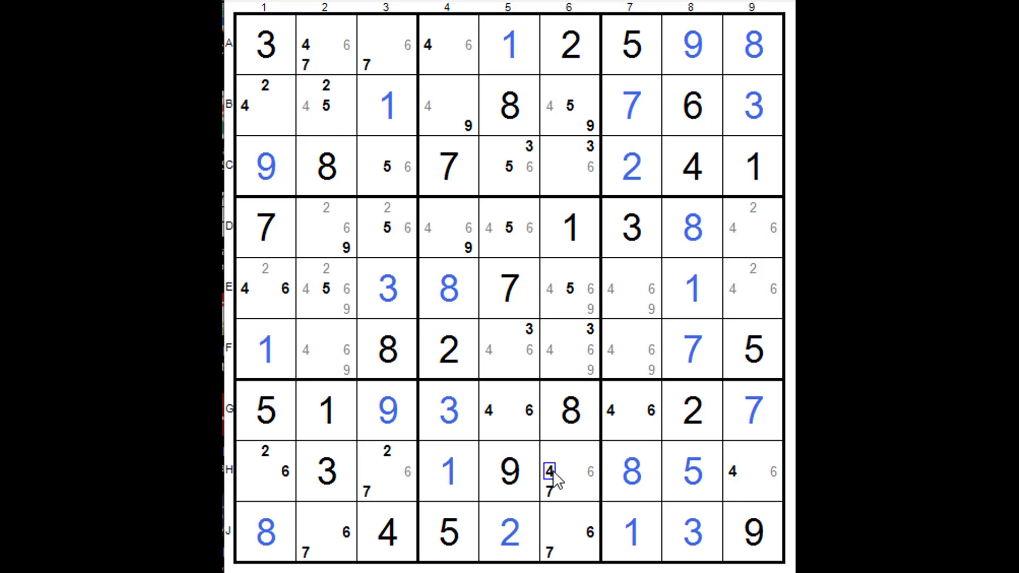
{"action": "left_click", "coordinate": [732, 471]}
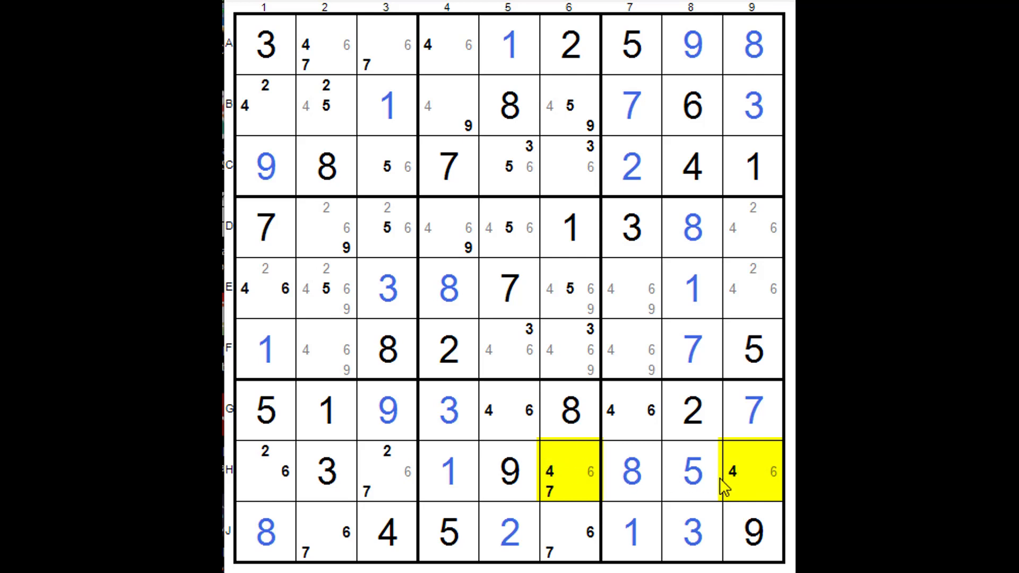
{"action": "mouse_move", "coordinate": [739, 413]}
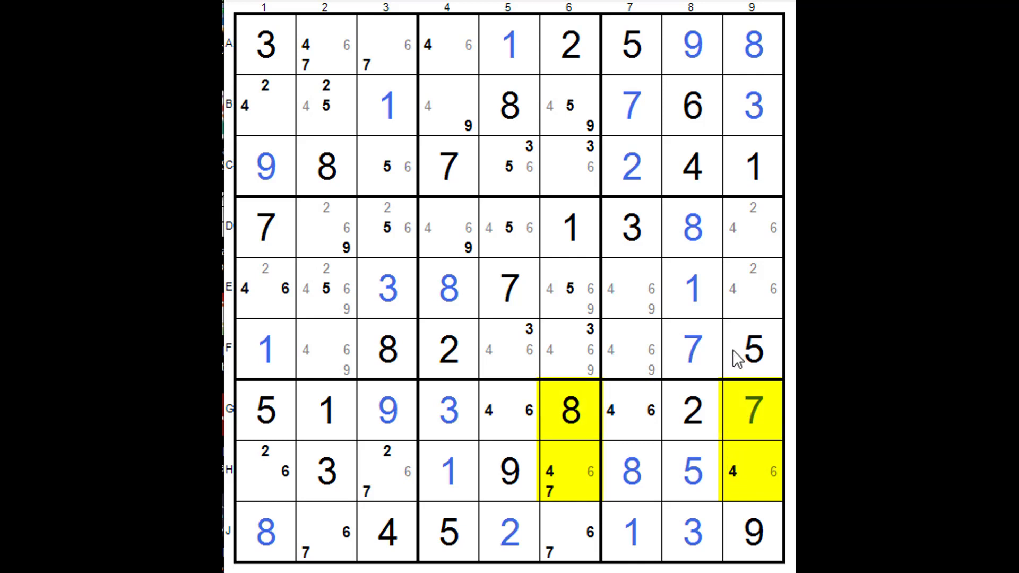
{"action": "left_click", "coordinate": [735, 289]}
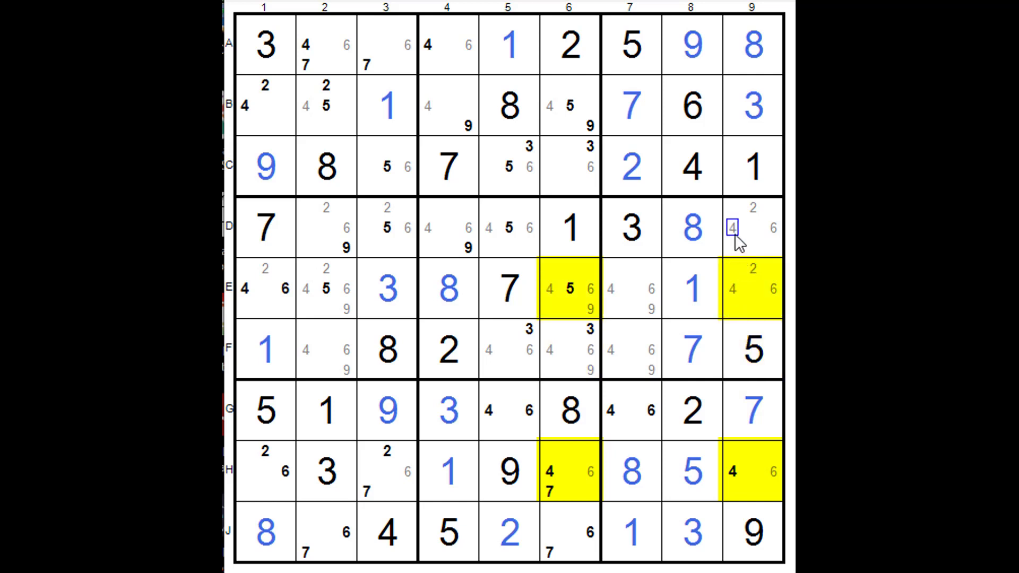
{"action": "left_click", "coordinate": [734, 226]}
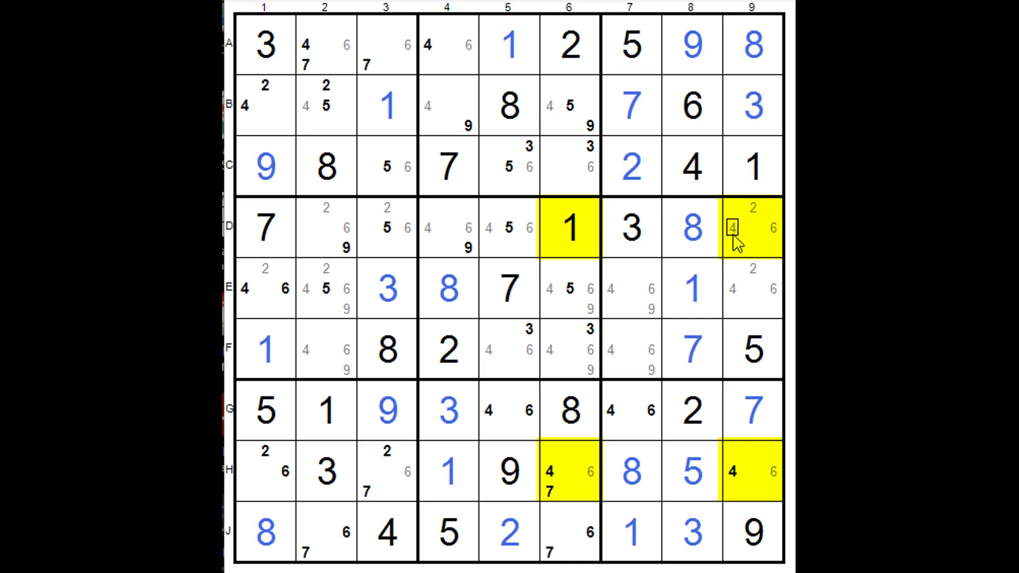
{"action": "mouse_move", "coordinate": [565, 244]}
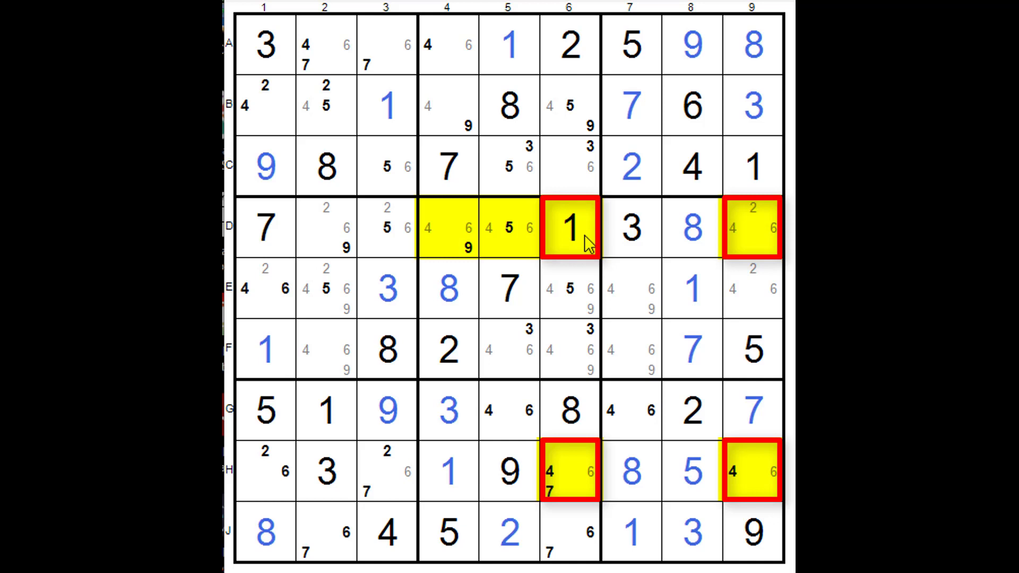
{"action": "mouse_move", "coordinate": [577, 237]}
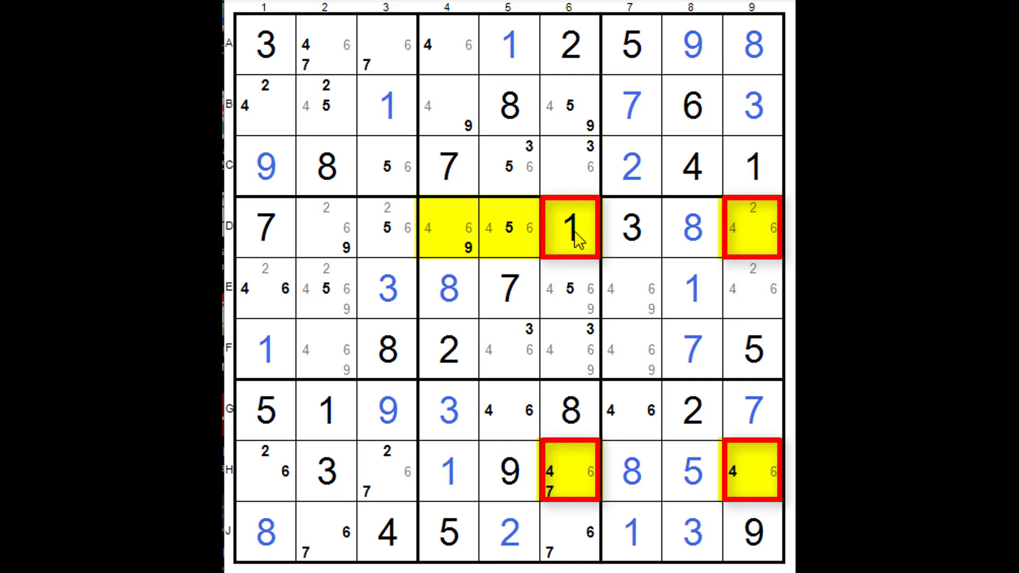
{"action": "mouse_move", "coordinate": [588, 471]}
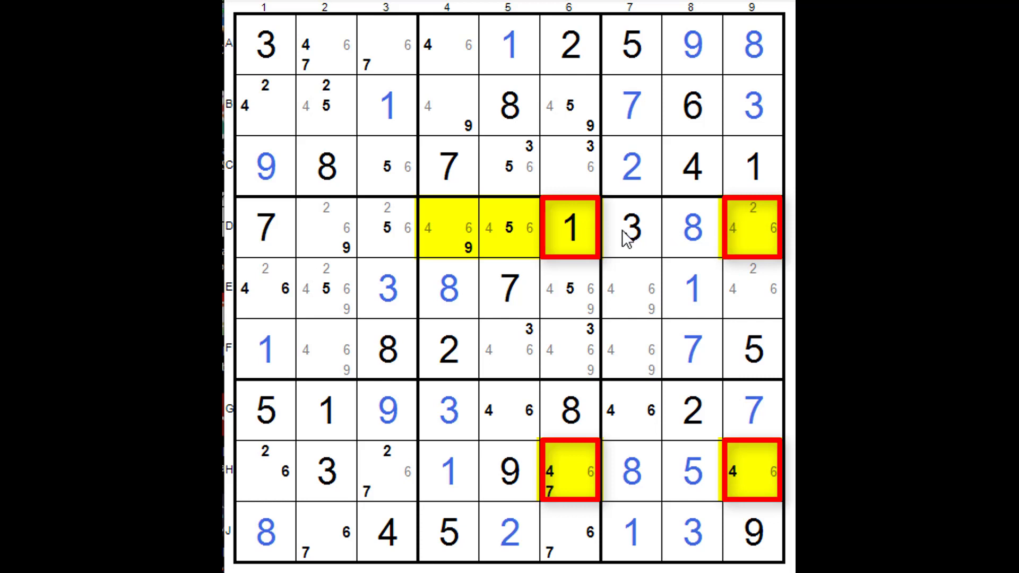
{"action": "mouse_move", "coordinate": [571, 236]}
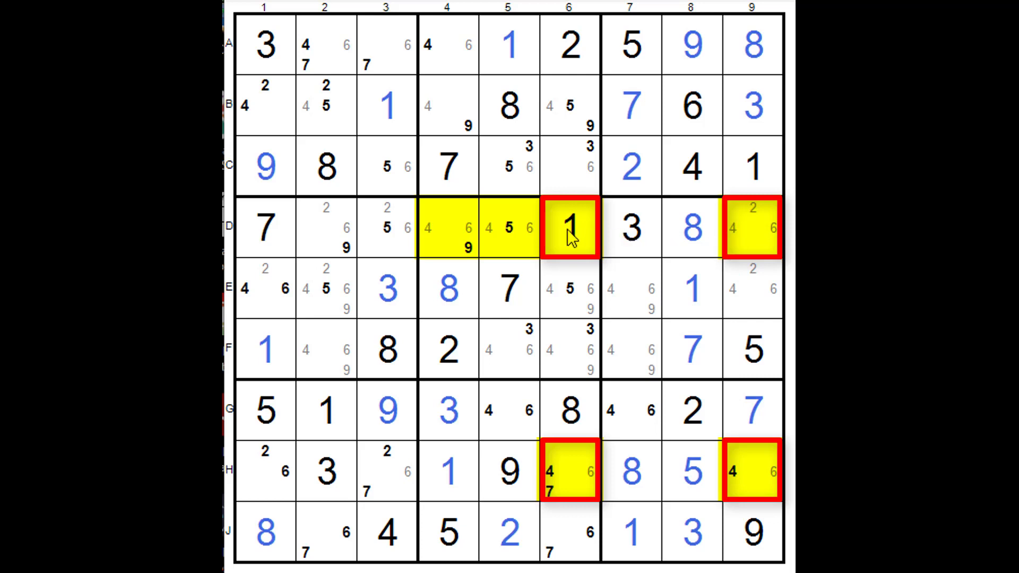
{"action": "mouse_move", "coordinate": [570, 264]}
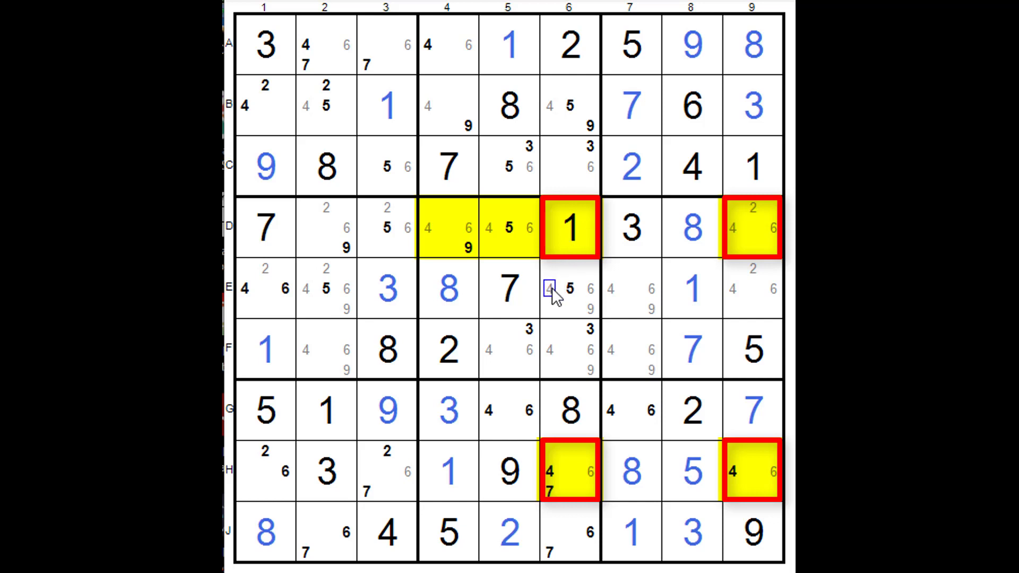
Step: Shade D4 and D5 yellow and give D6, D9, H6, H9 red borders
{"action": "left_click", "coordinate": [568, 349]}
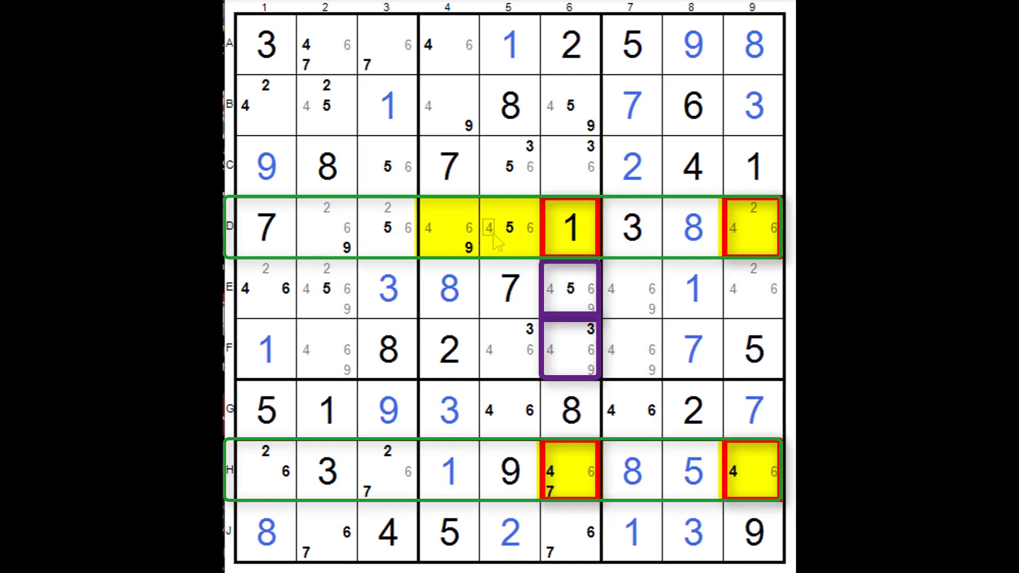
Step: Draw green rectangles around rows D and H and purple borders on E6, F6
{"action": "left_click", "coordinate": [509, 228]}
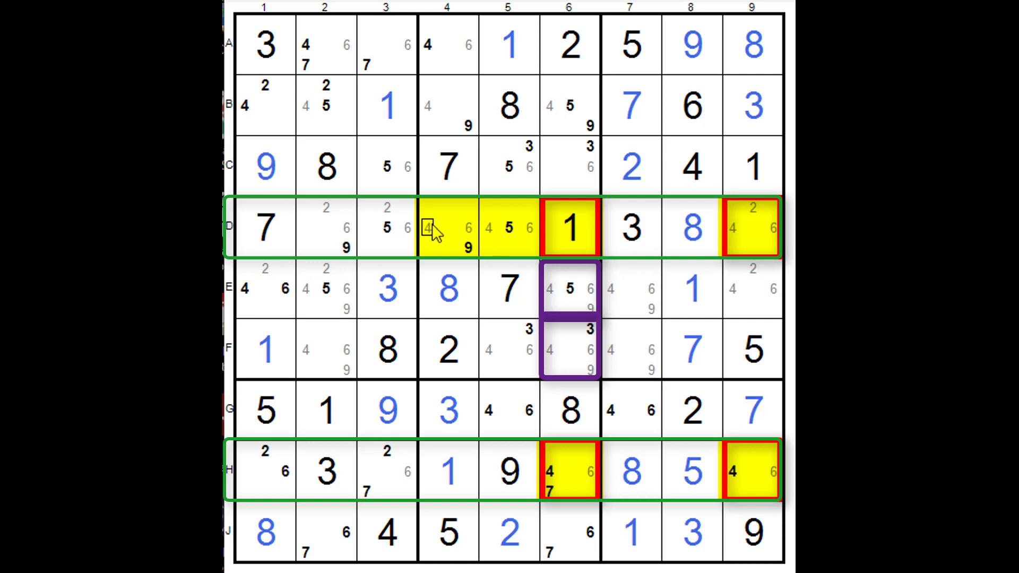
{"action": "mouse_move", "coordinate": [490, 234]}
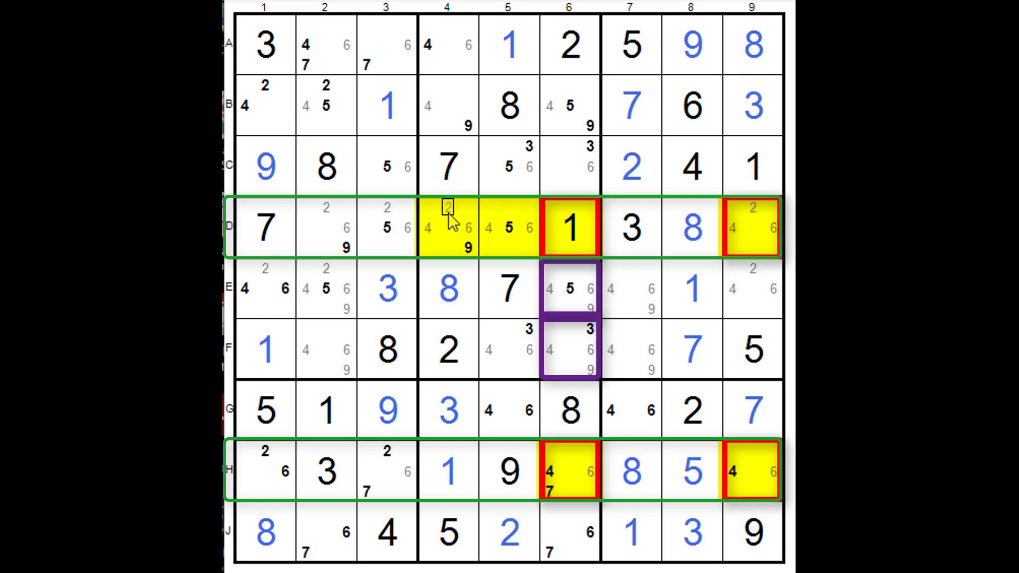
{"action": "mouse_move", "coordinate": [486, 231]}
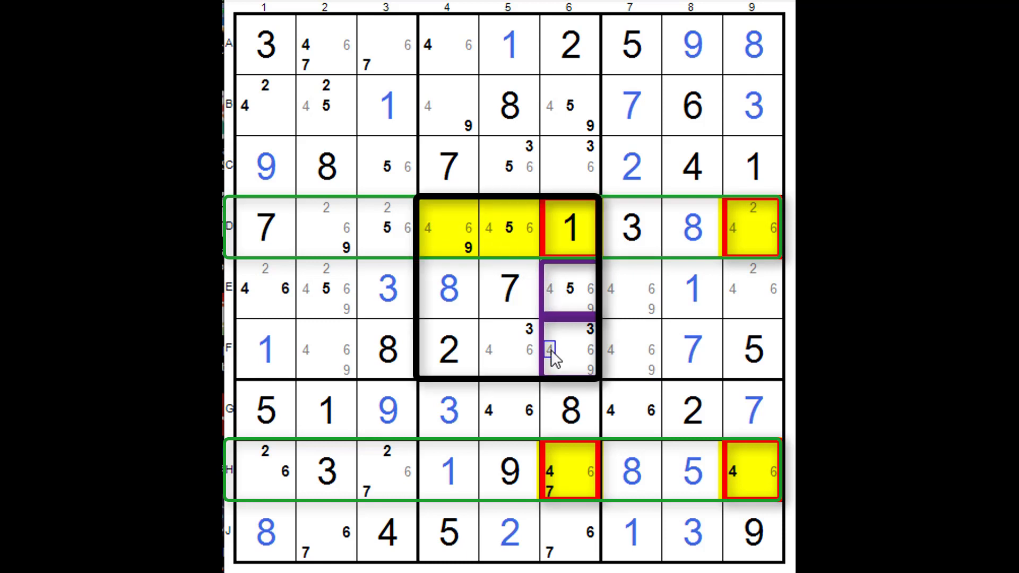
{"action": "mouse_move", "coordinate": [550, 290]}
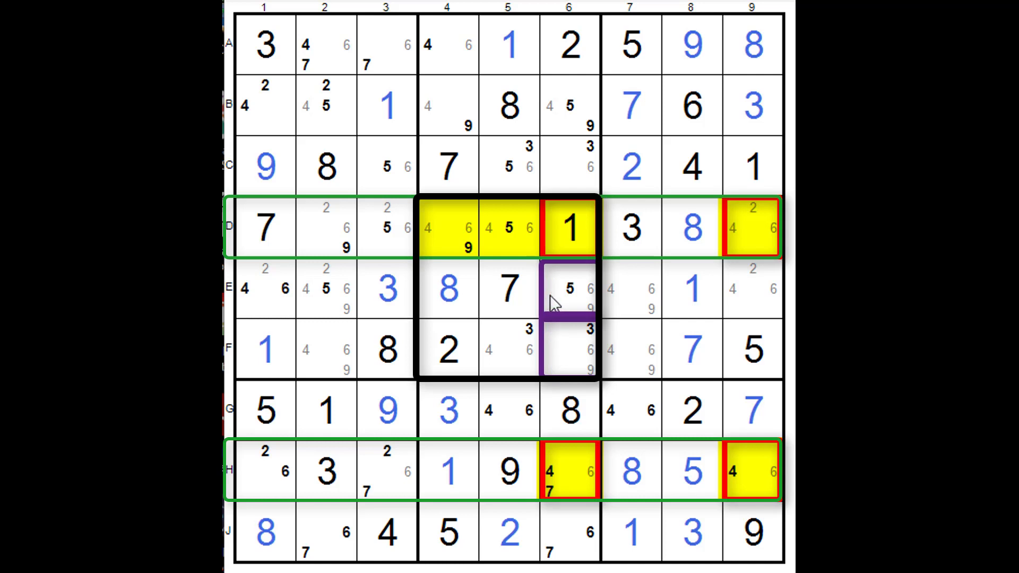
Step: Border the middle 3x3 box in black and delete the 4s from E6 and F6
{"action": "left_click", "coordinate": [730, 471]}
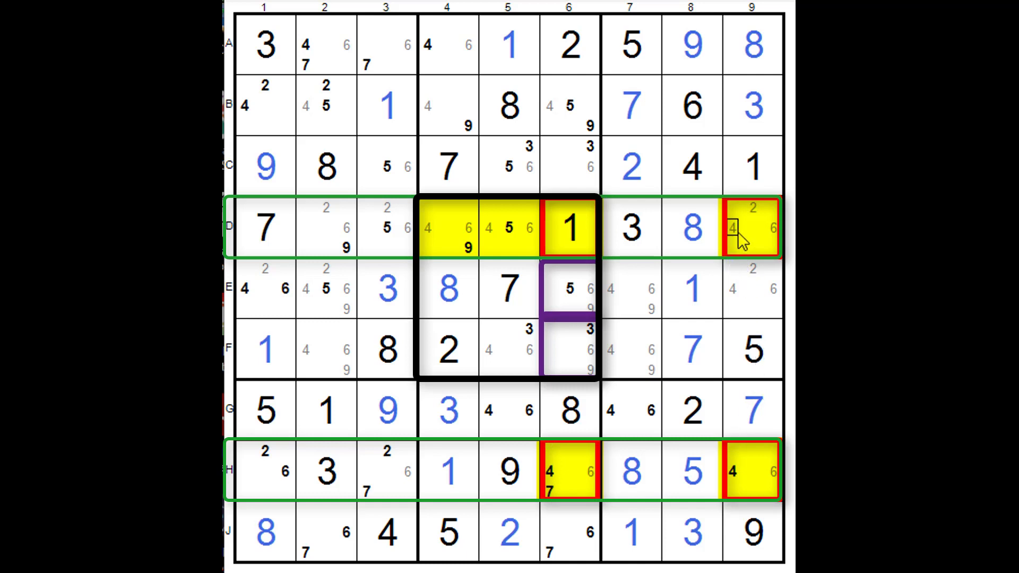
{"action": "mouse_move", "coordinate": [569, 234]}
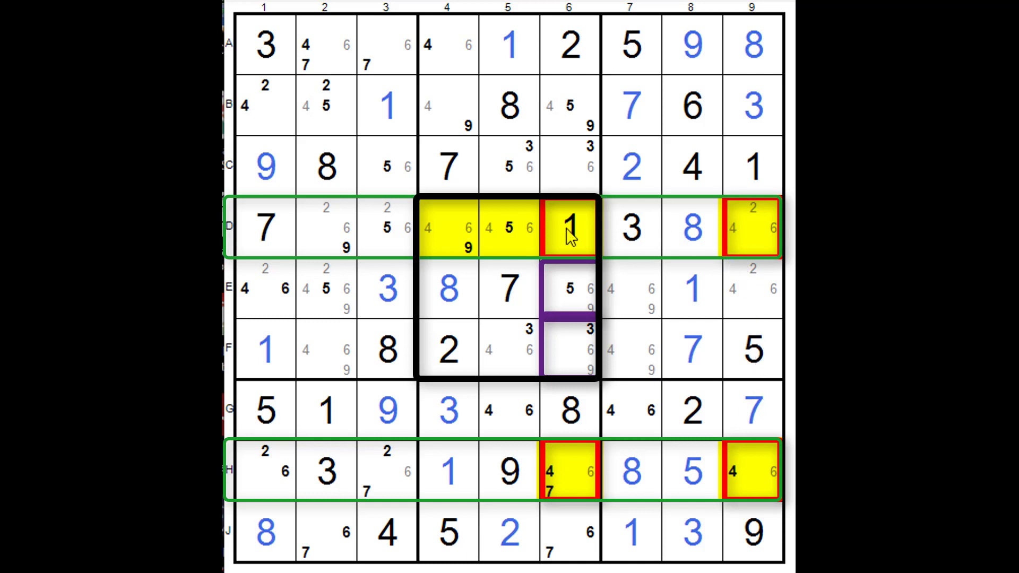